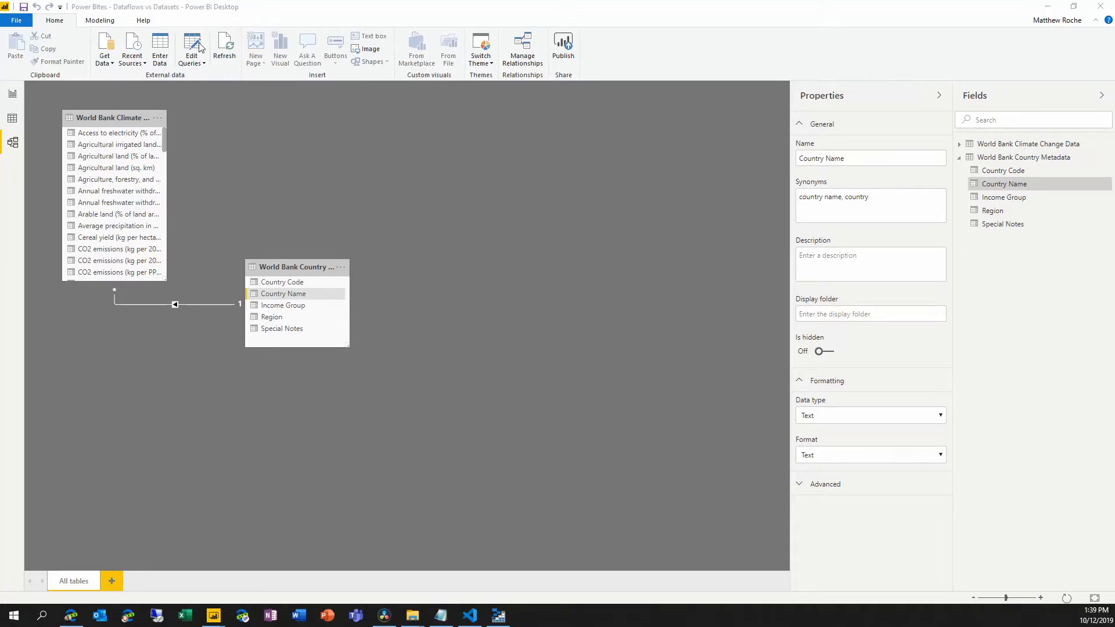
Launch Power Query Editor to show the World Bank Climate Change Data query and its applied steps
{"action": "left_click", "coordinate": [190, 49]}
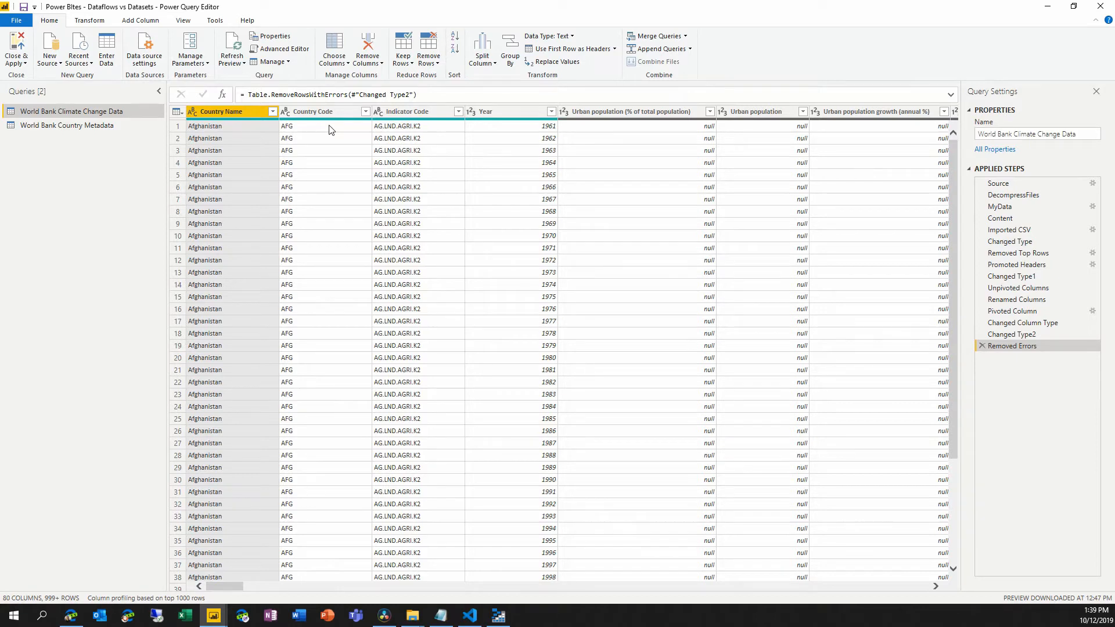
{"action": "mouse_move", "coordinate": [545, 297]}
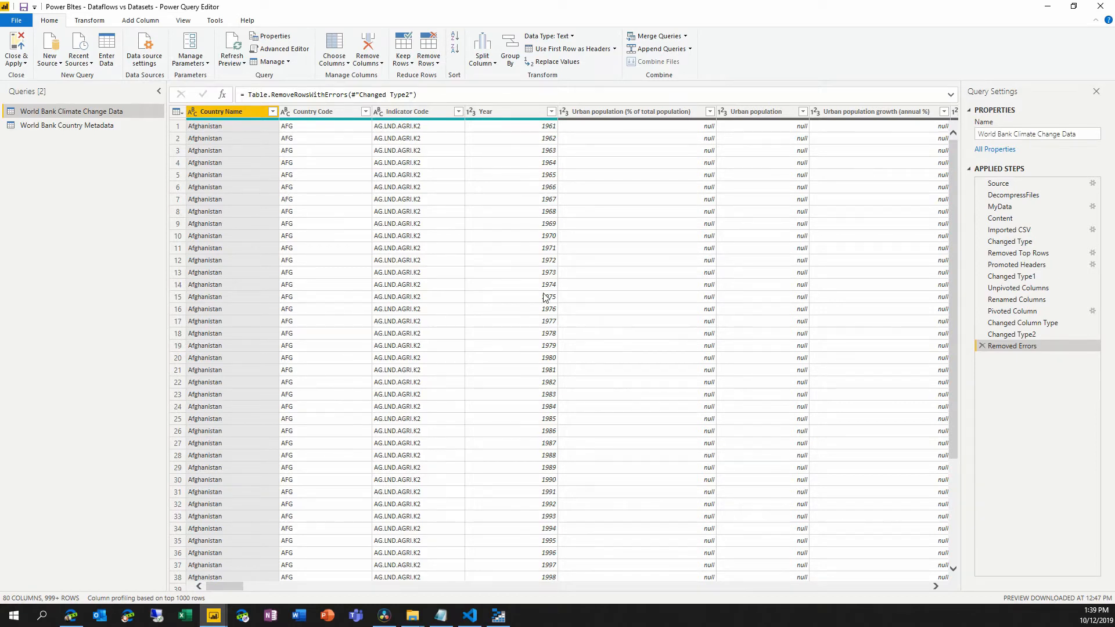
{"action": "mouse_move", "coordinate": [480, 259]}
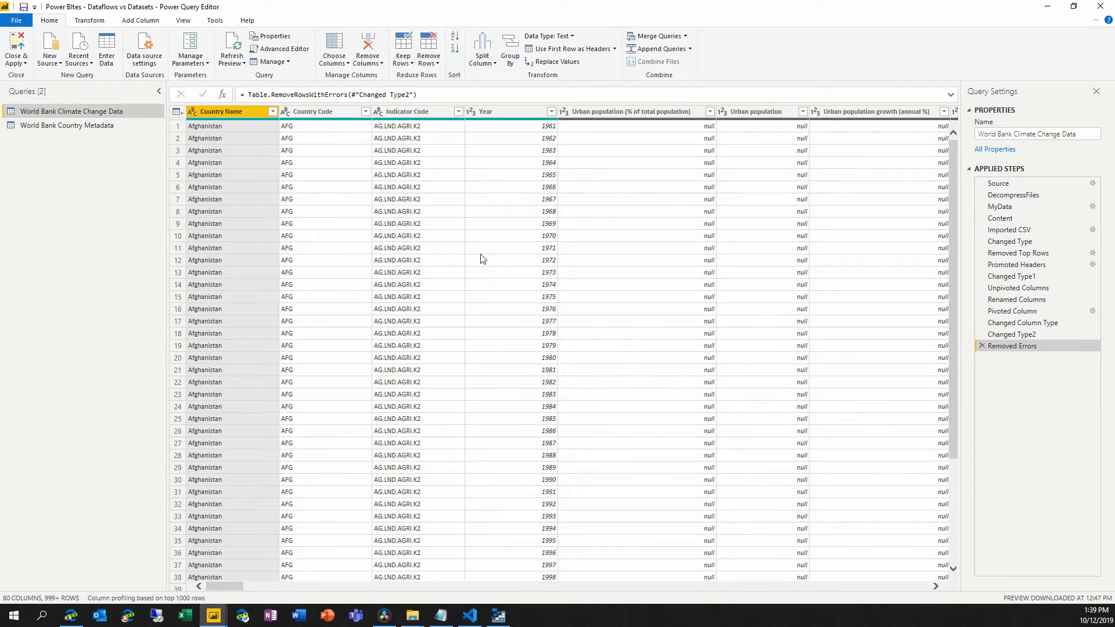